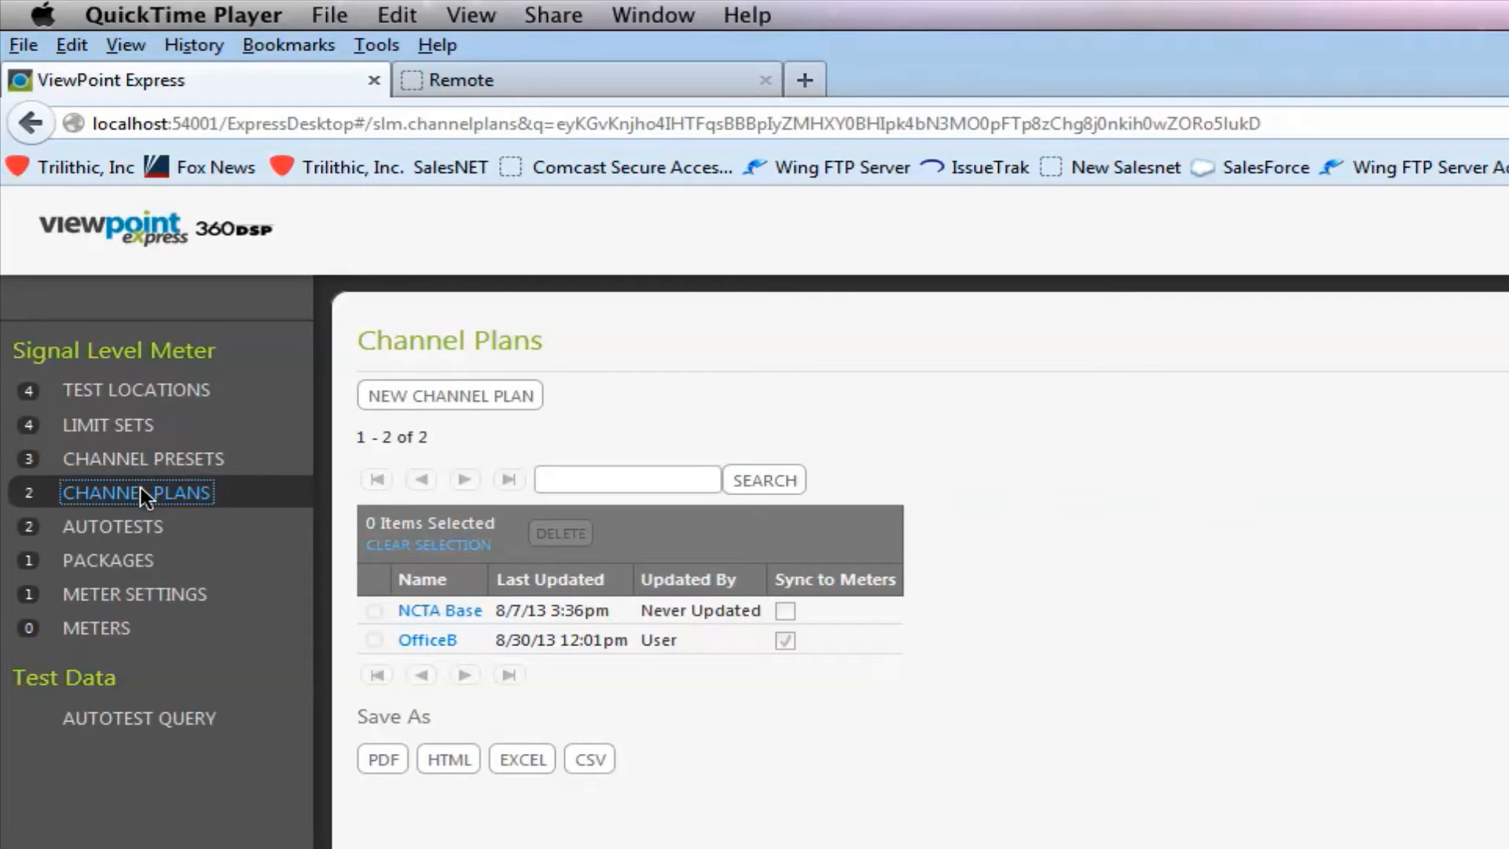
pyautogui.moveTo(126, 462)
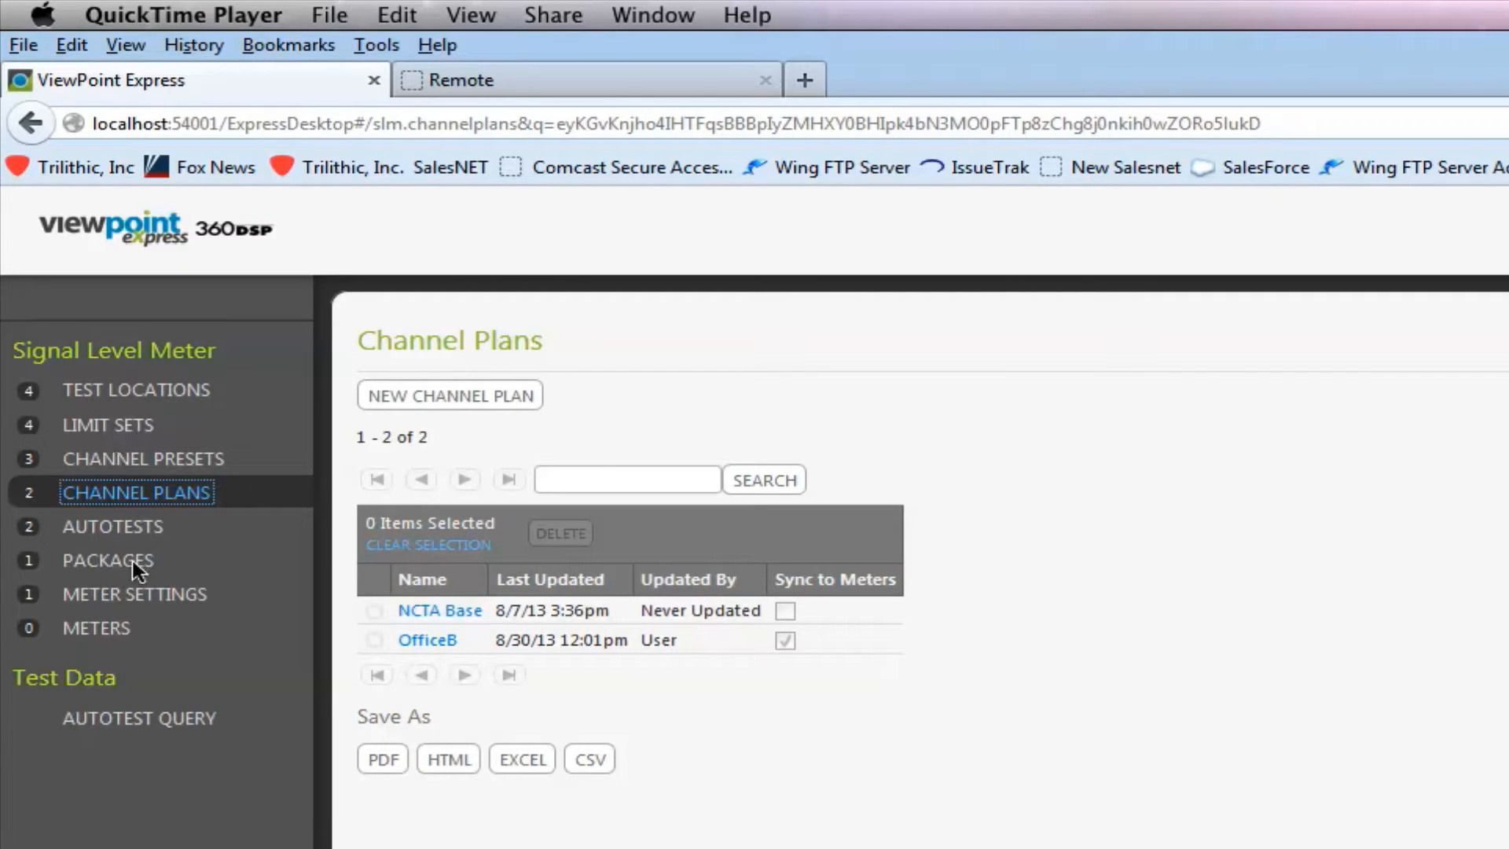
pyautogui.moveTo(168, 566)
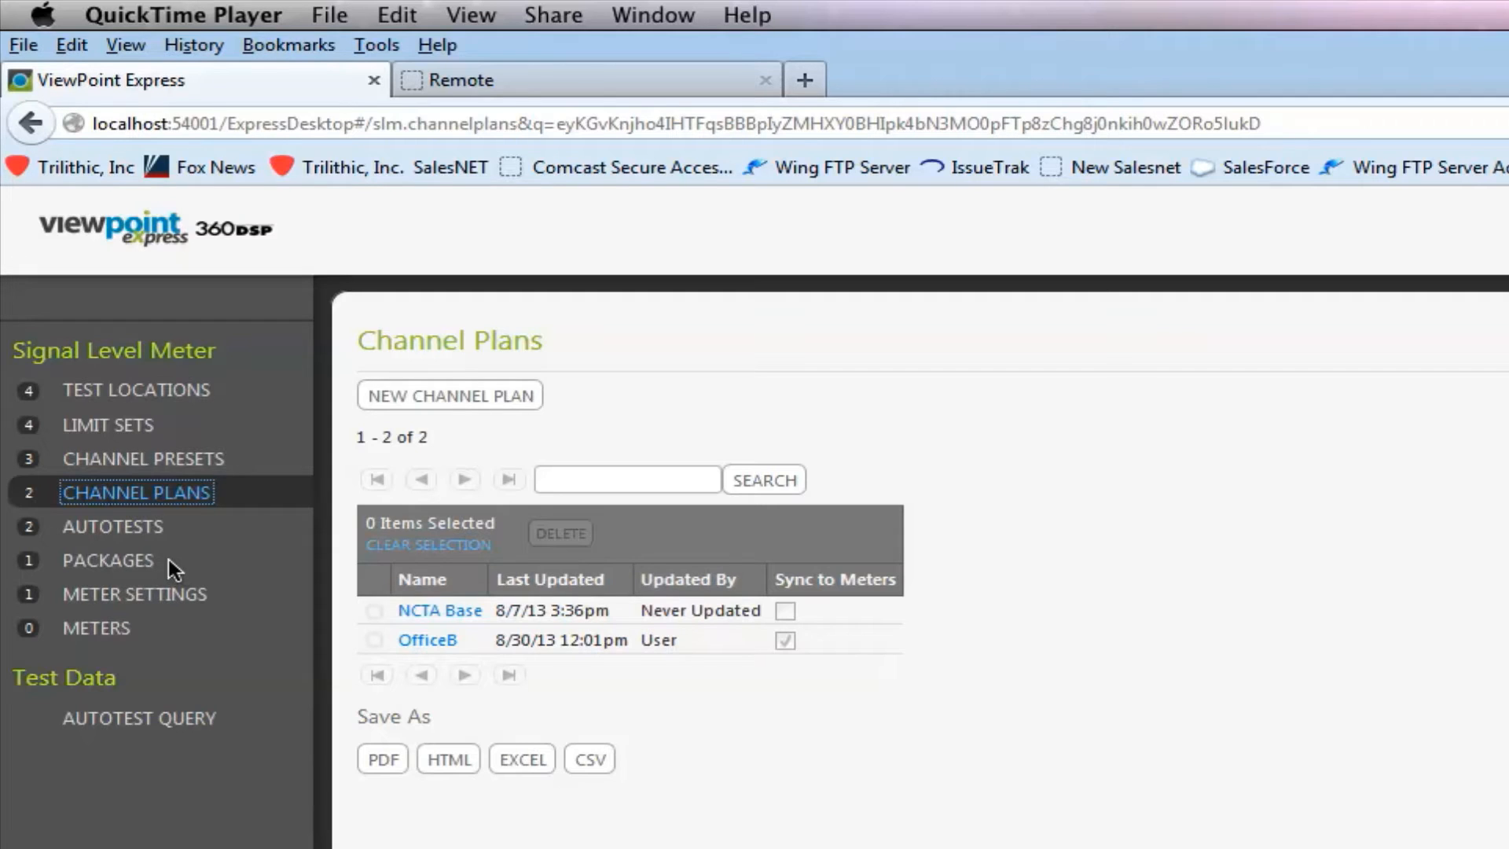
pyautogui.moveTo(179, 570)
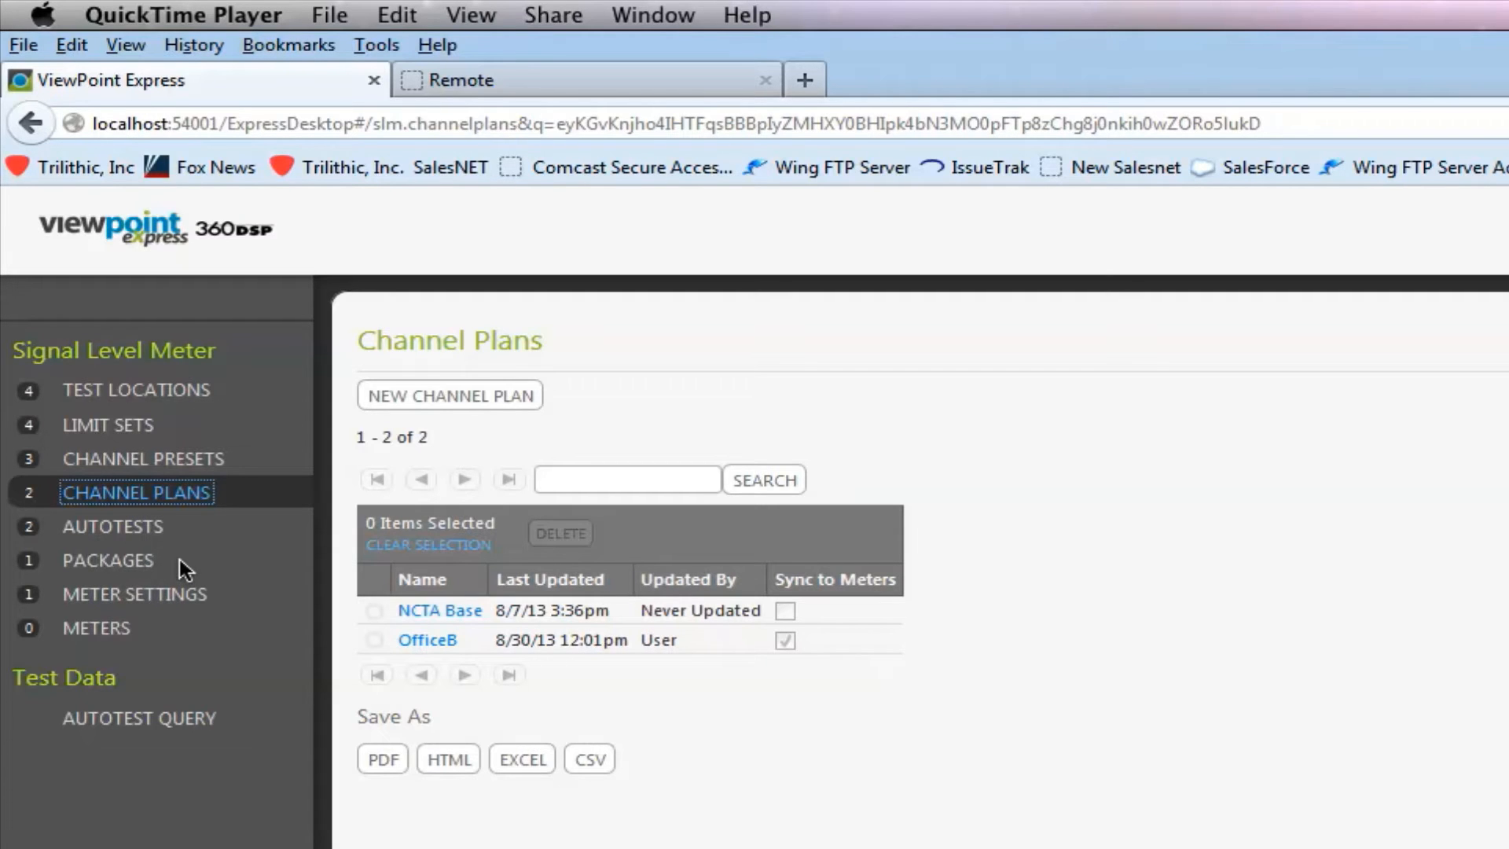
pyautogui.moveTo(167, 551)
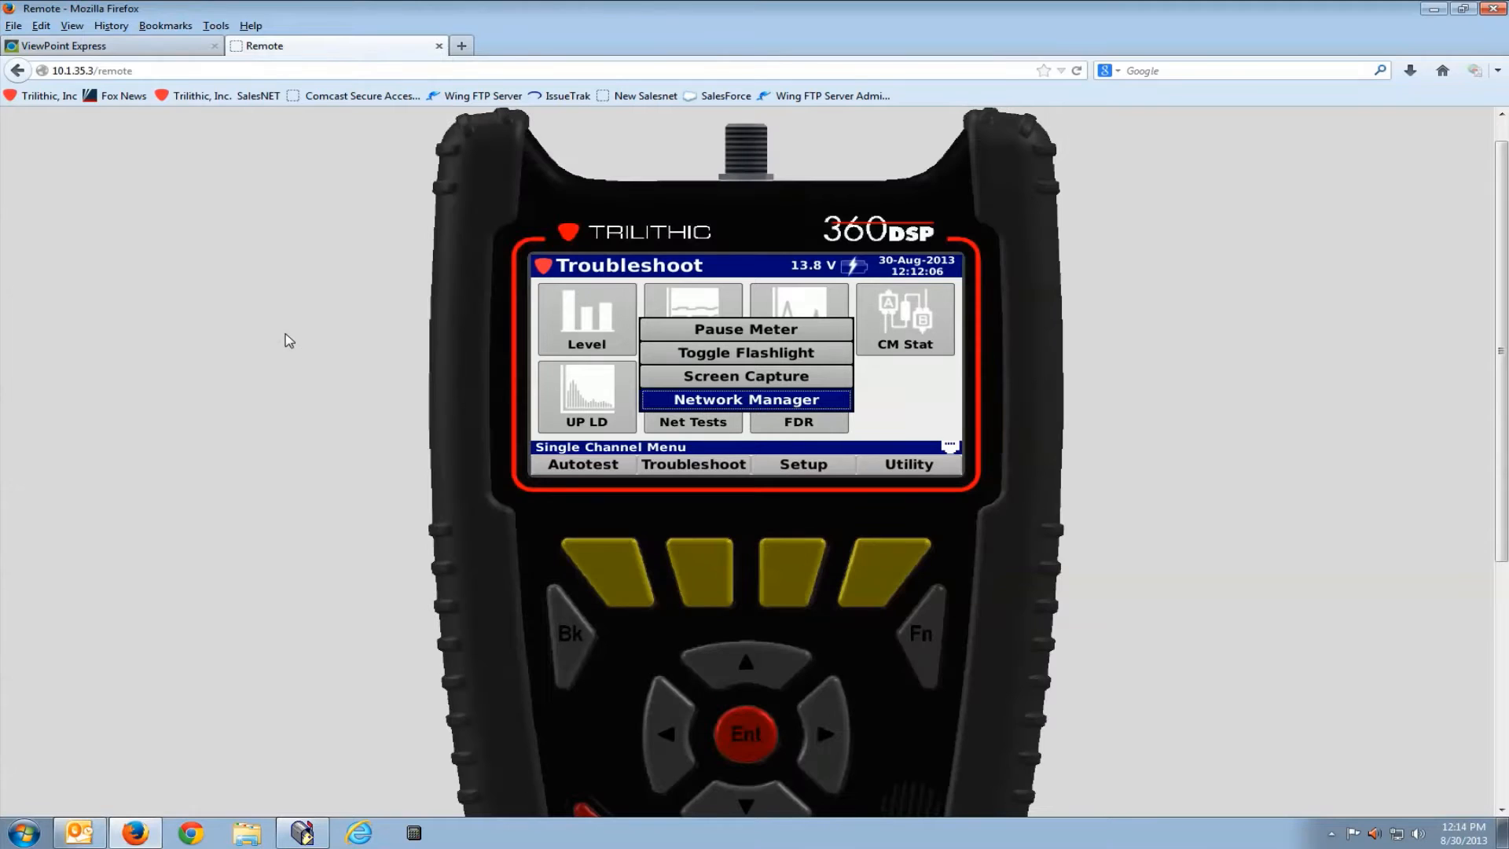
pyautogui.moveTo(851, 565)
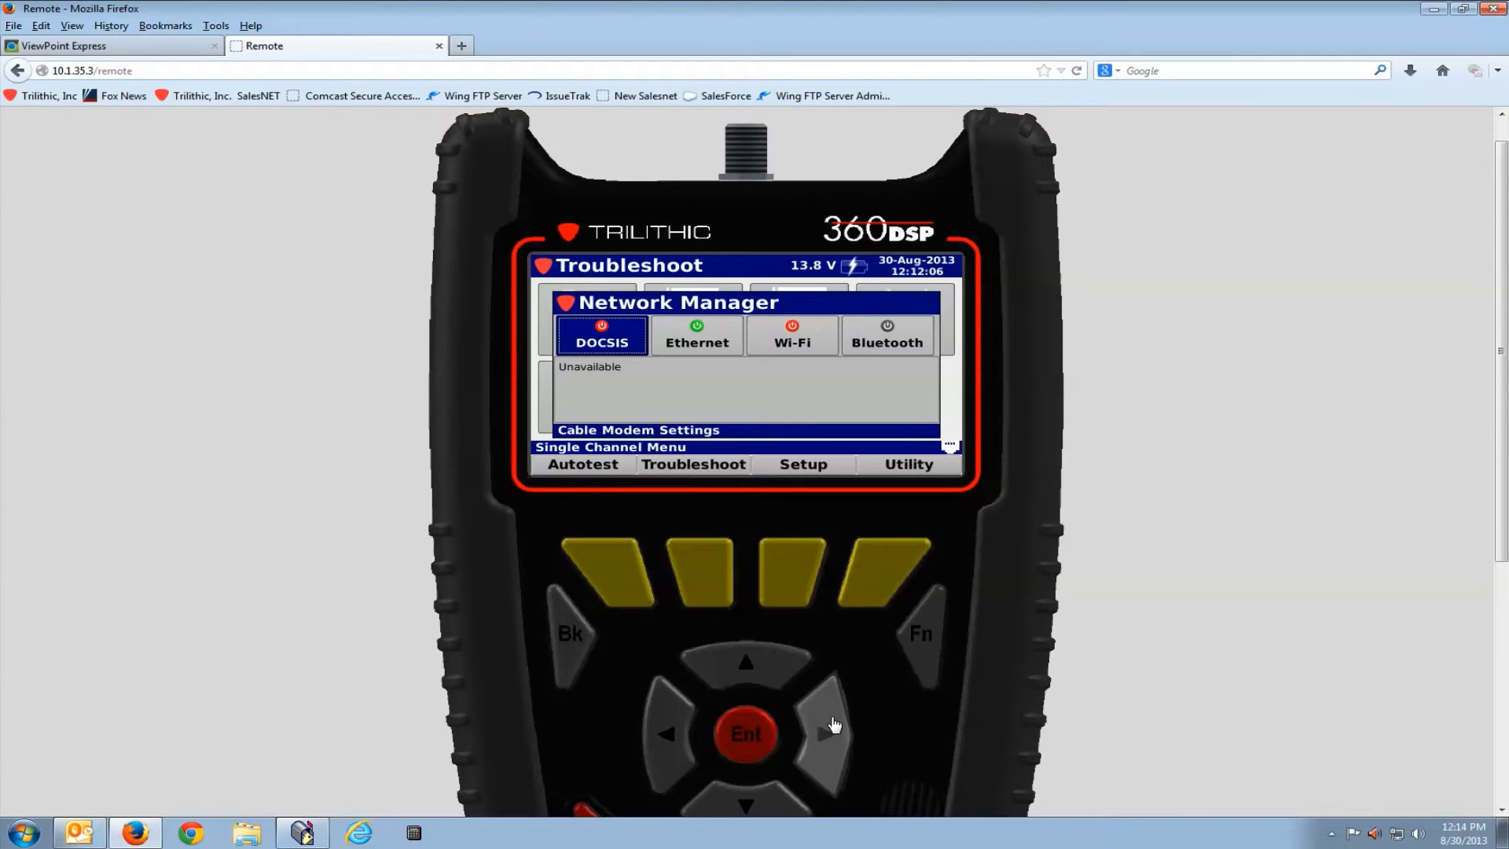
# Show the meter's Ethernet network details, including IP address 10.1.35.3
pyautogui.click(696, 335)
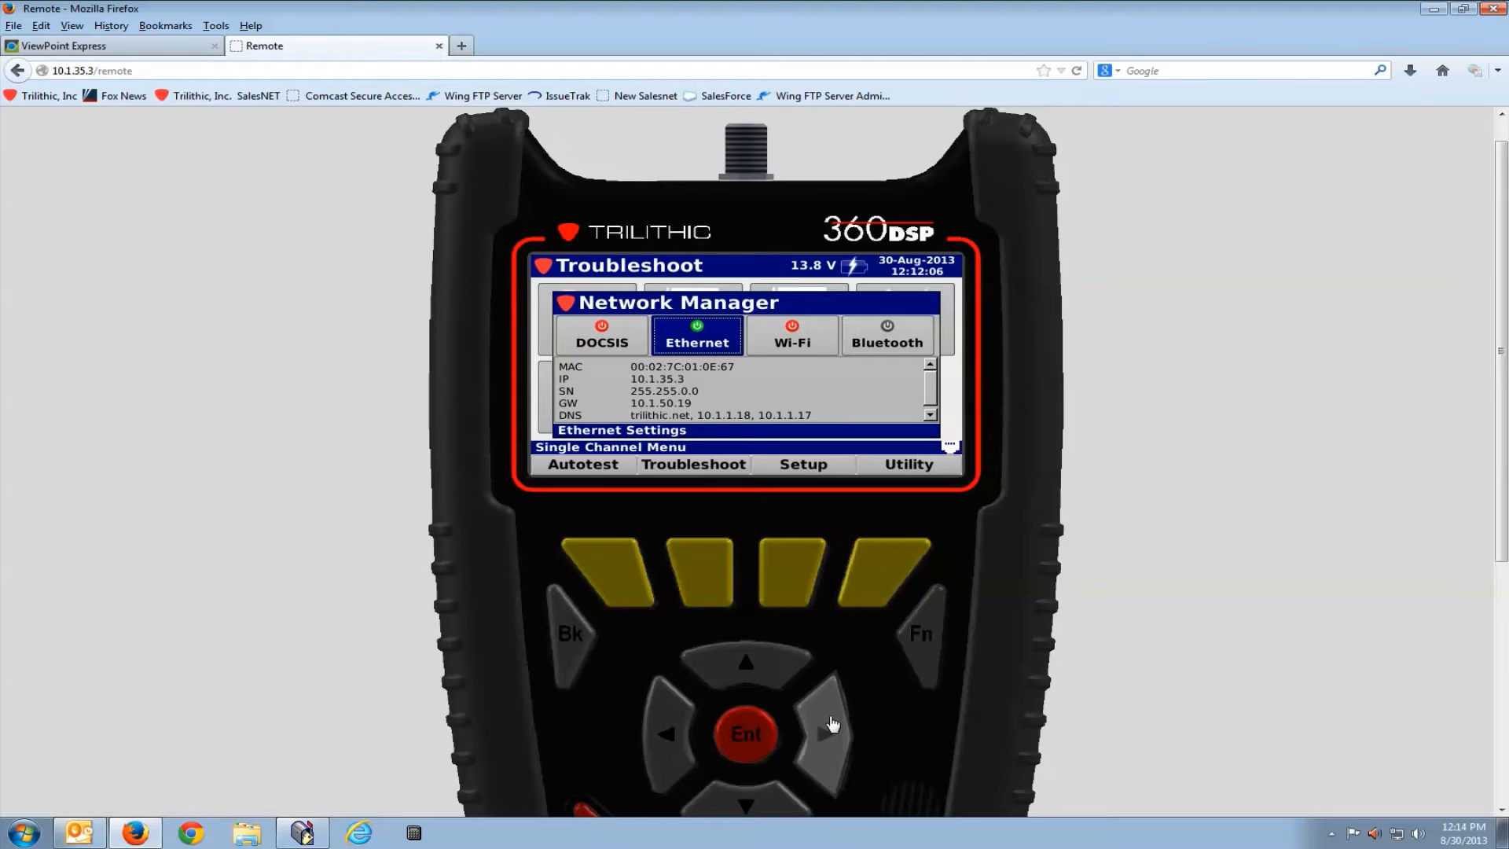
pyautogui.moveTo(615, 380)
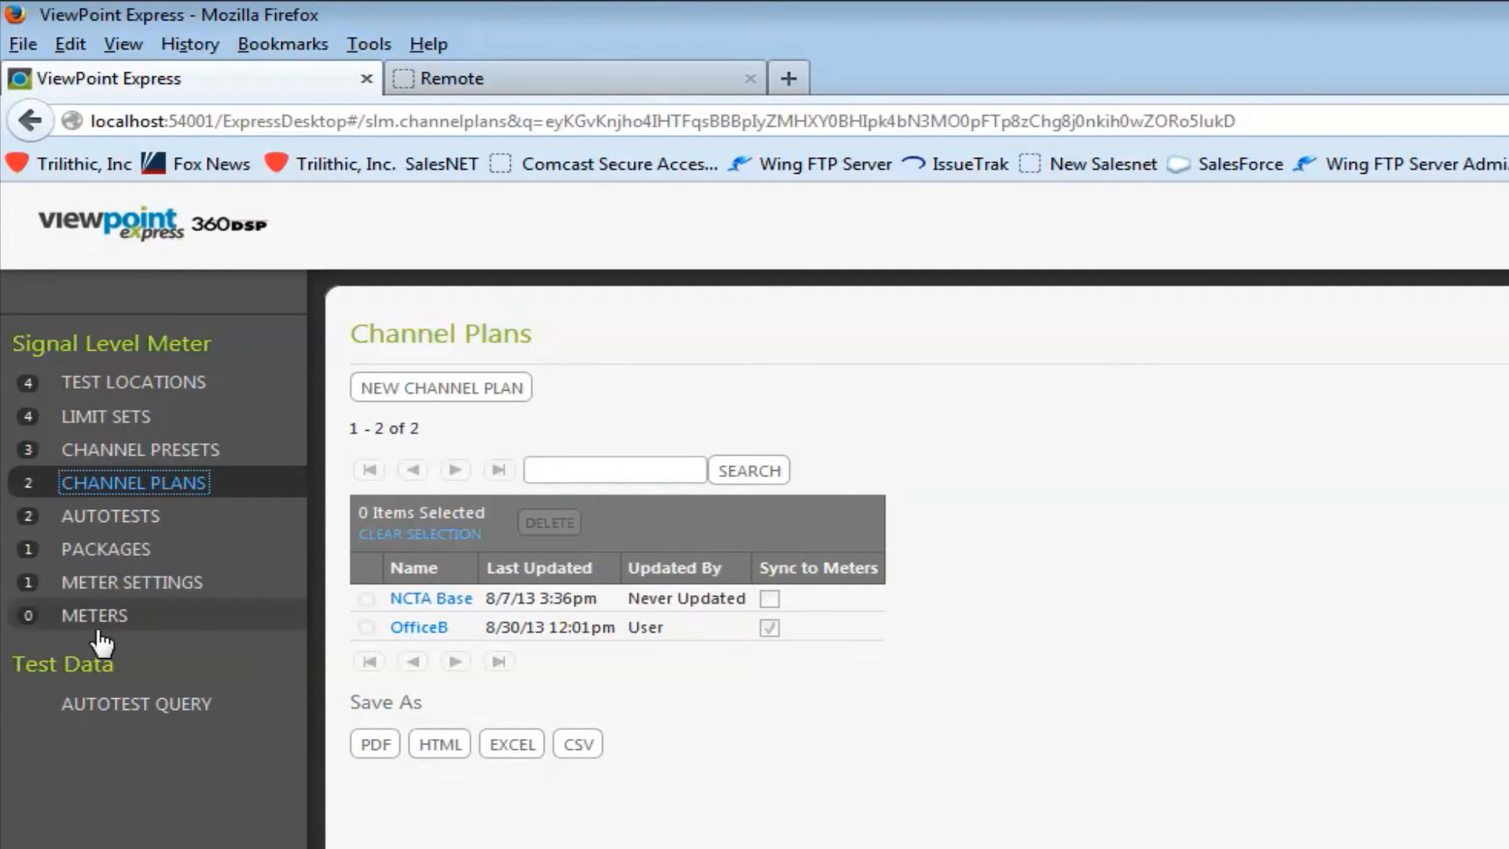
pyautogui.moveTo(100, 624)
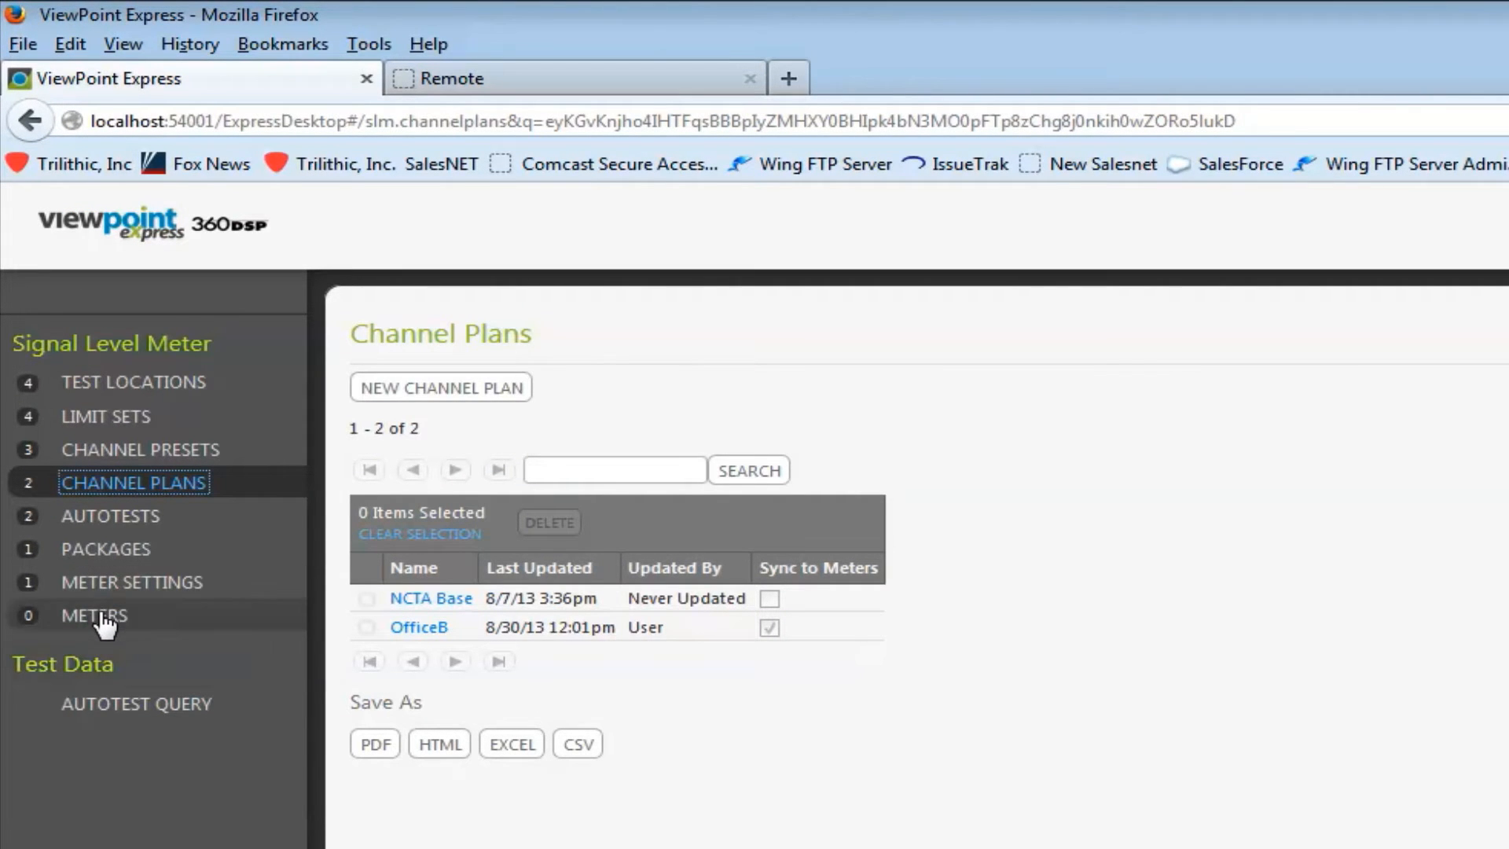
# Add a new meter at network address 10.1.35.3 and connect to it
pyautogui.click(89, 614)
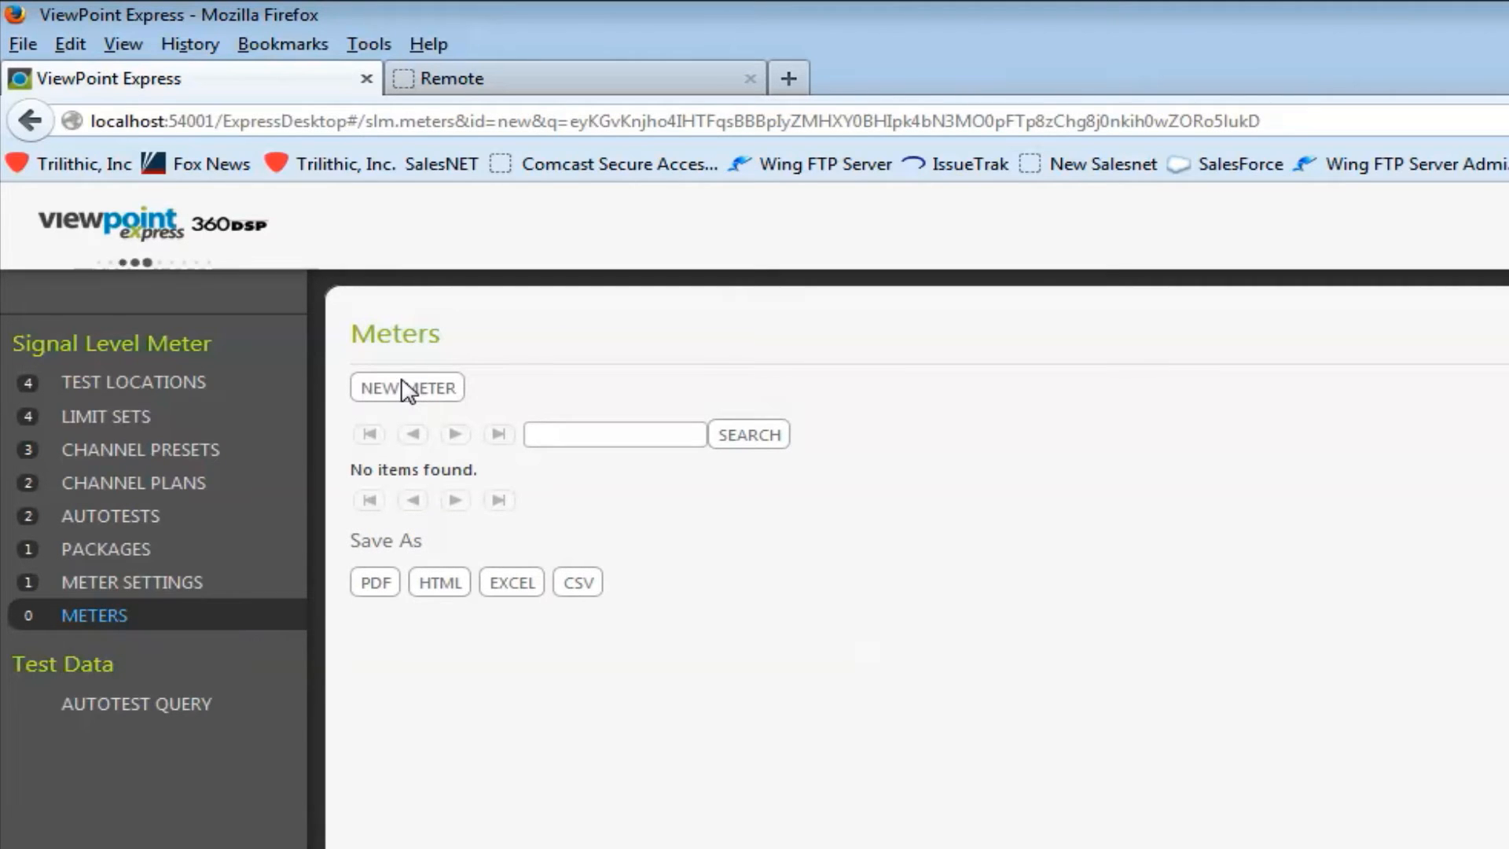
pyautogui.click(407, 388)
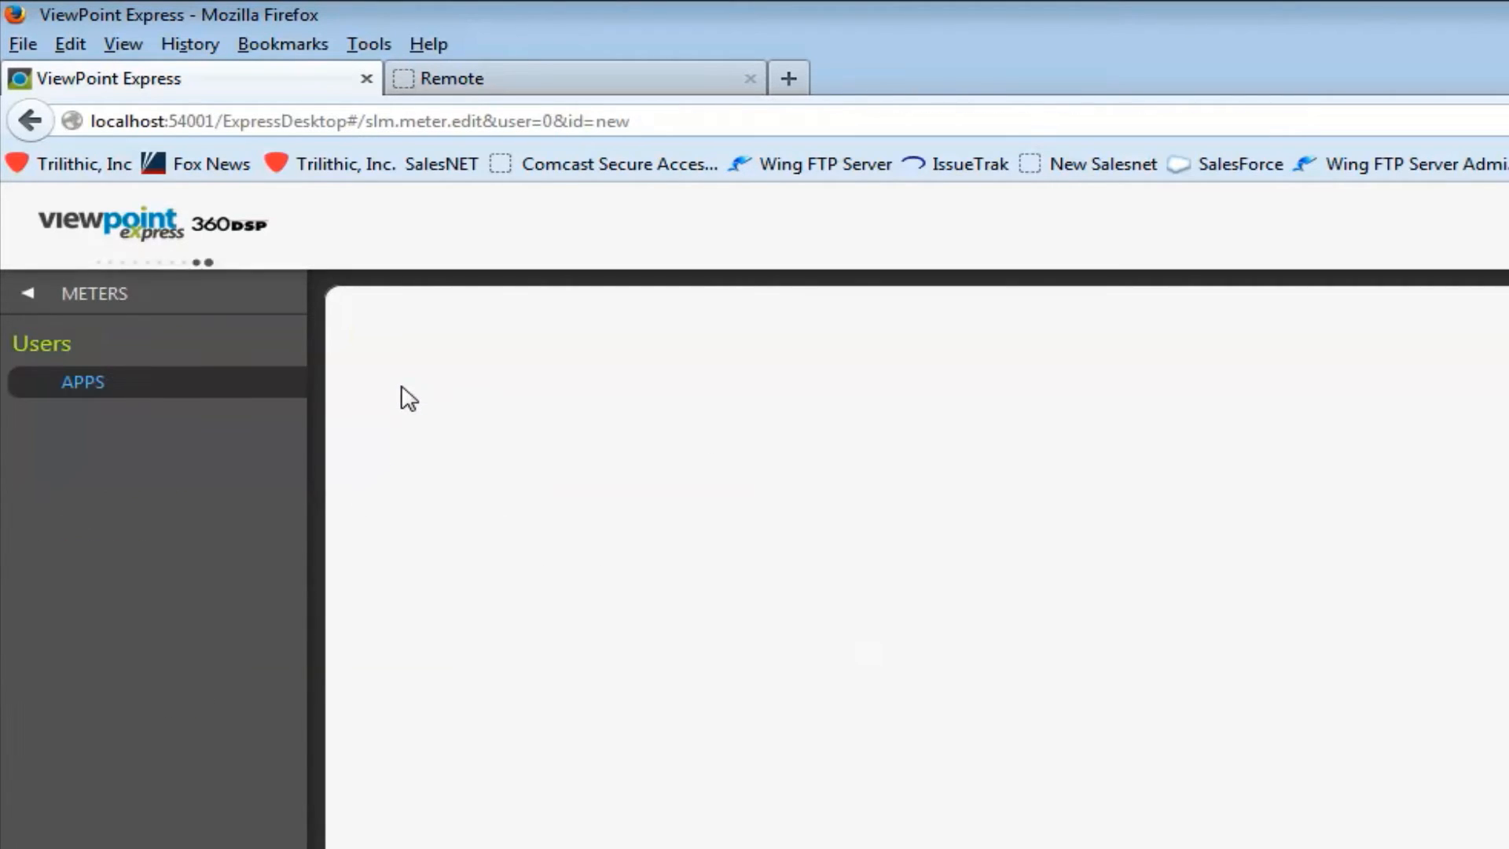
pyautogui.click(81, 382)
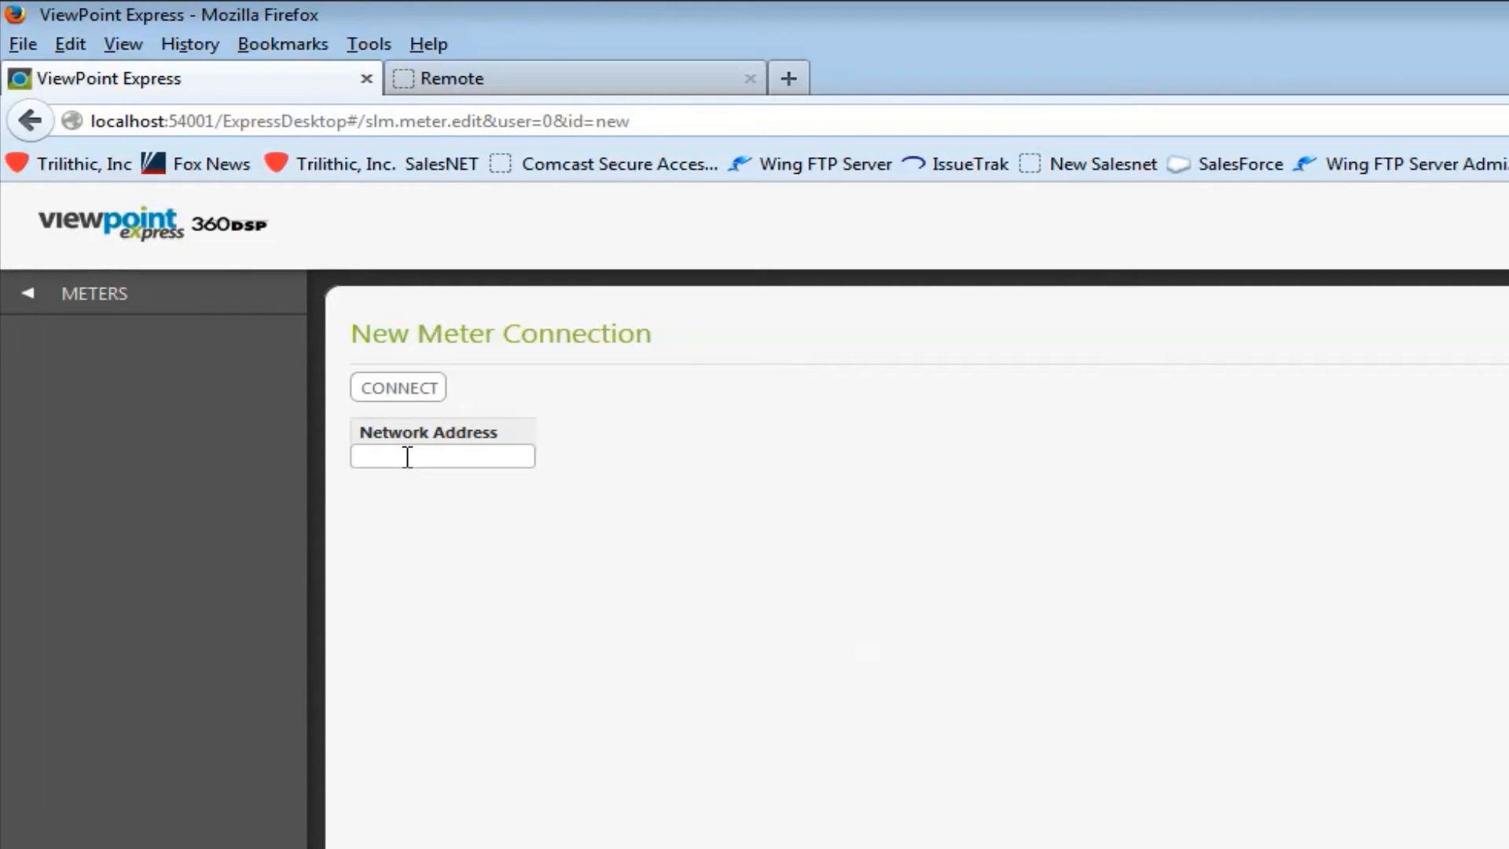
pyautogui.write('10.1.36.3')
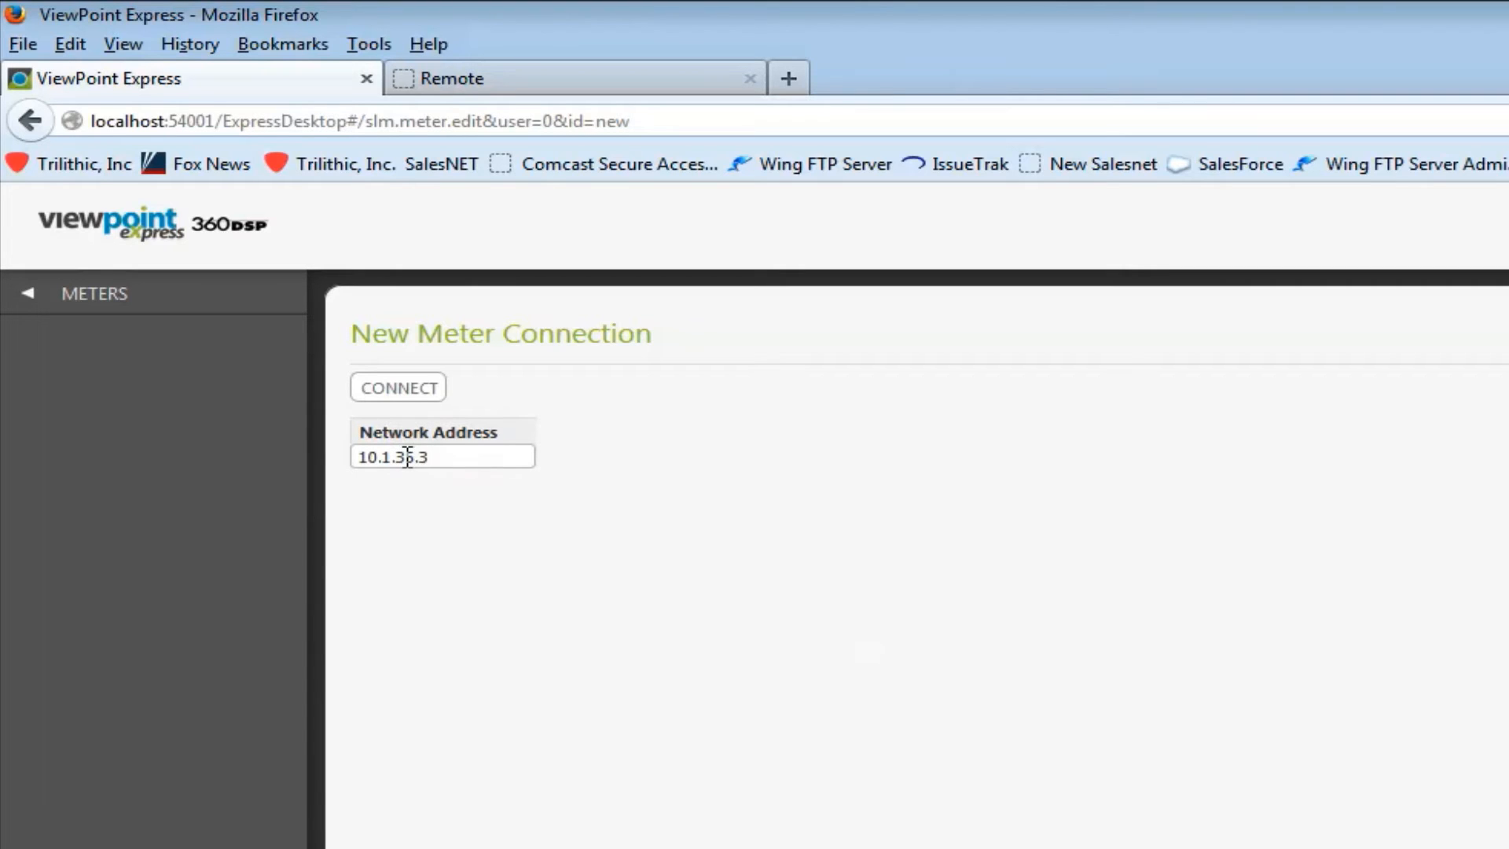
pyautogui.click(397, 386)
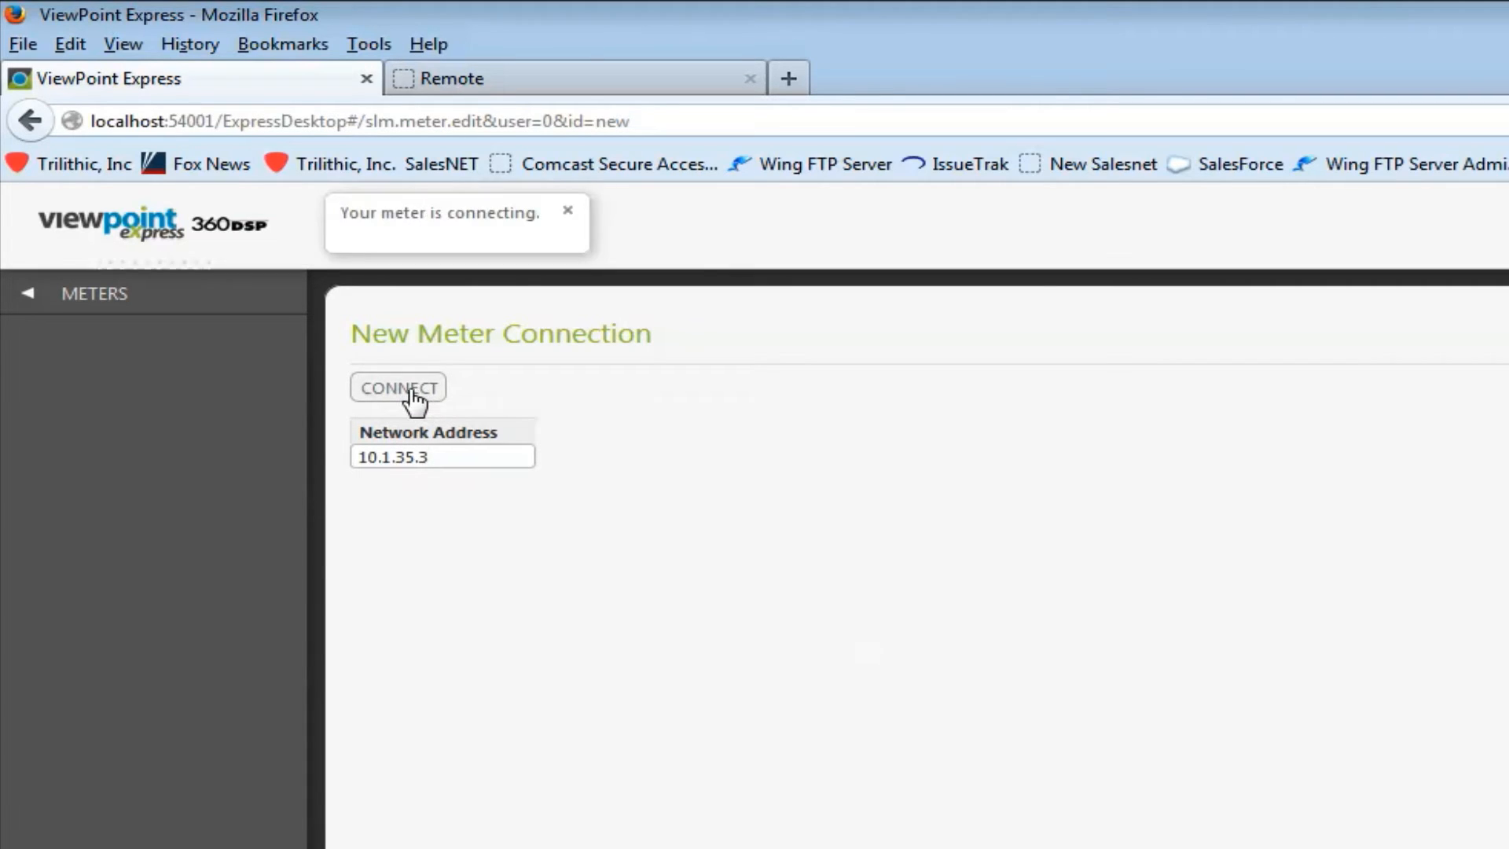
pyautogui.click(398, 387)
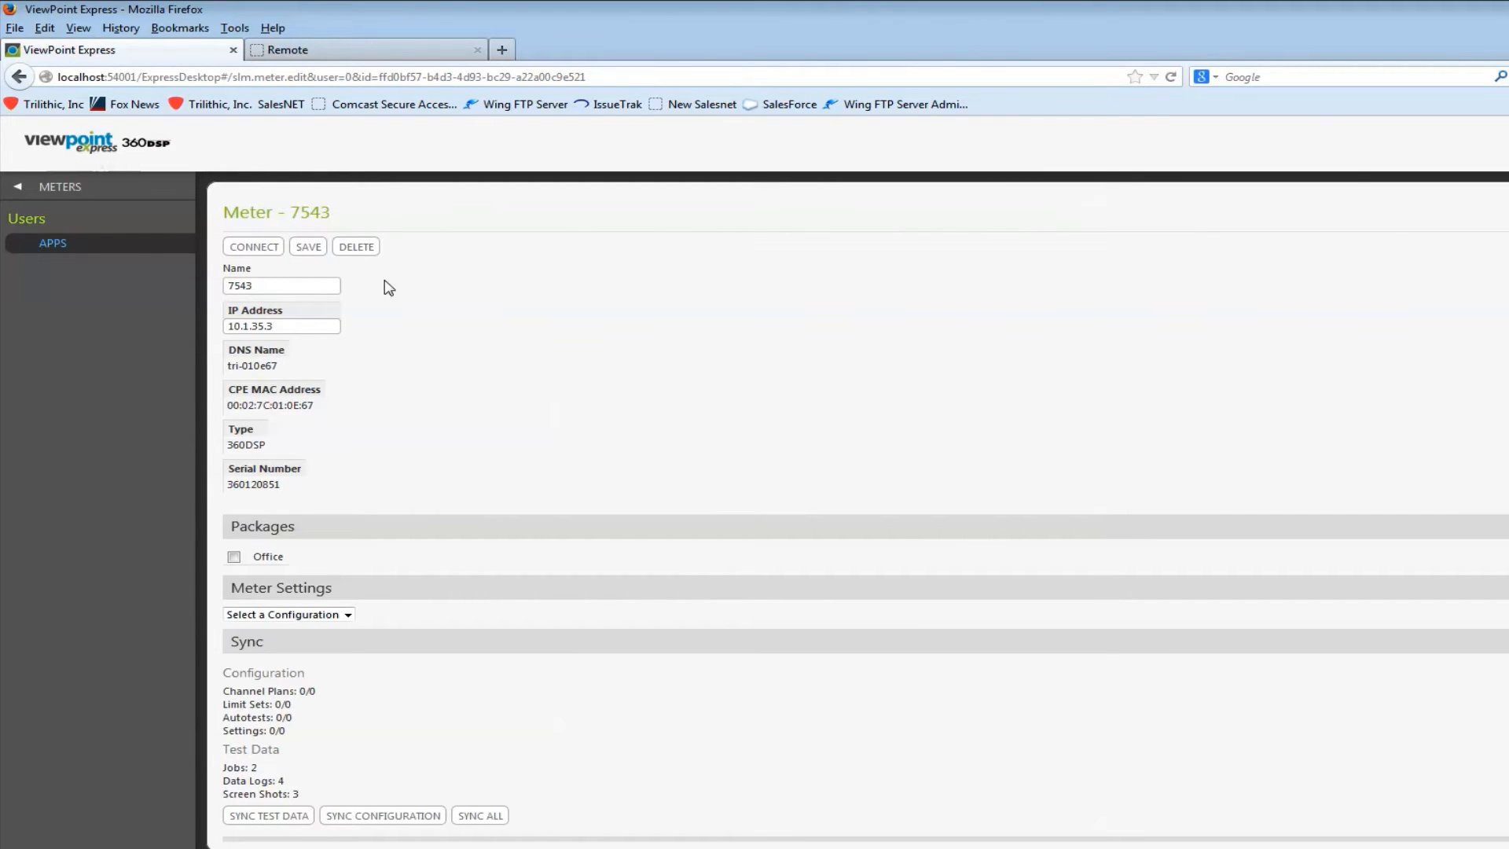
pyautogui.moveTo(380, 310)
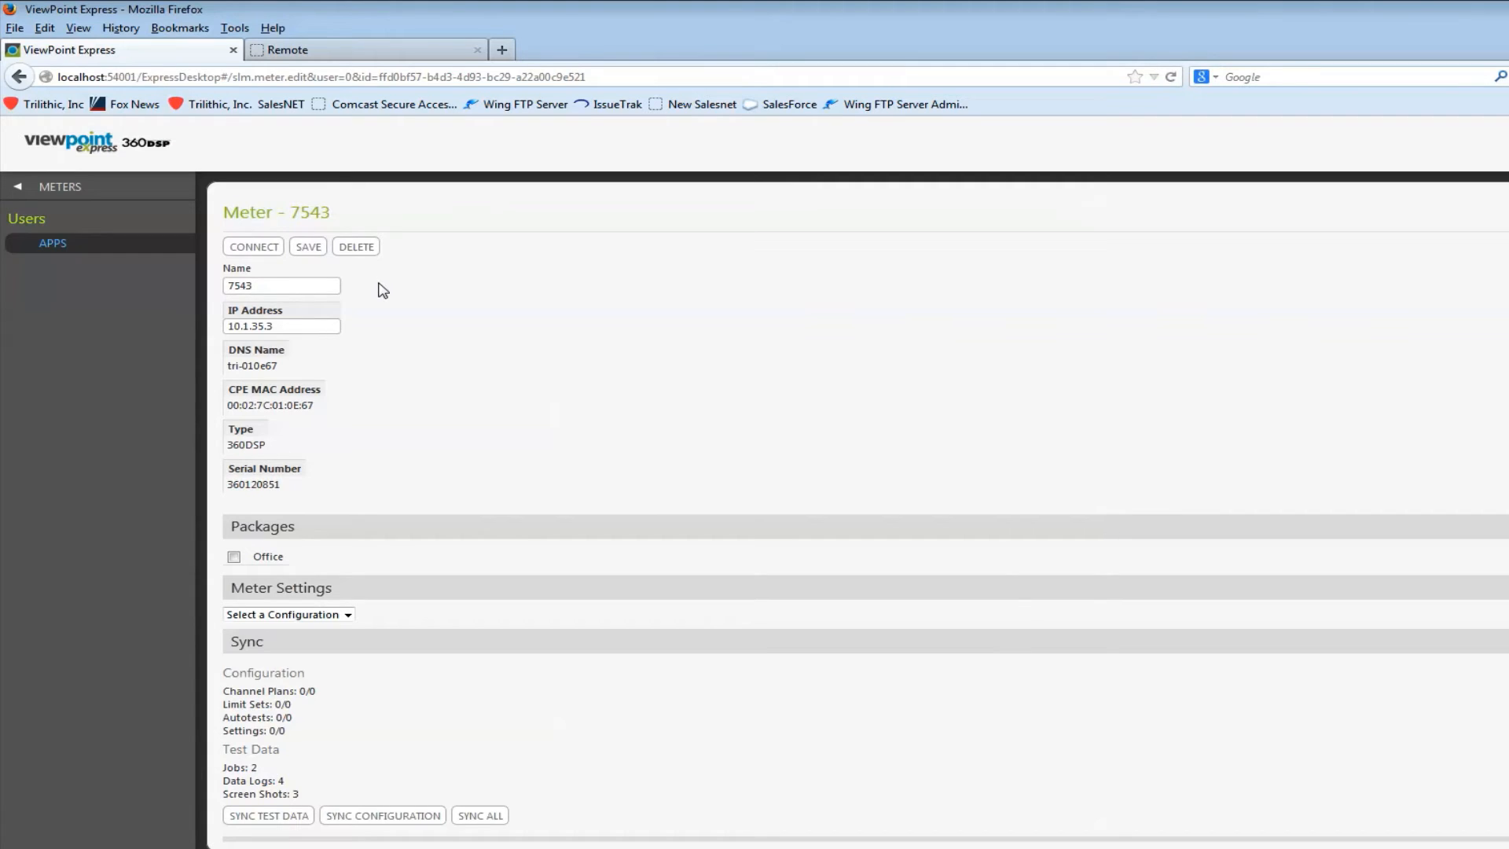
pyautogui.moveTo(412, 367)
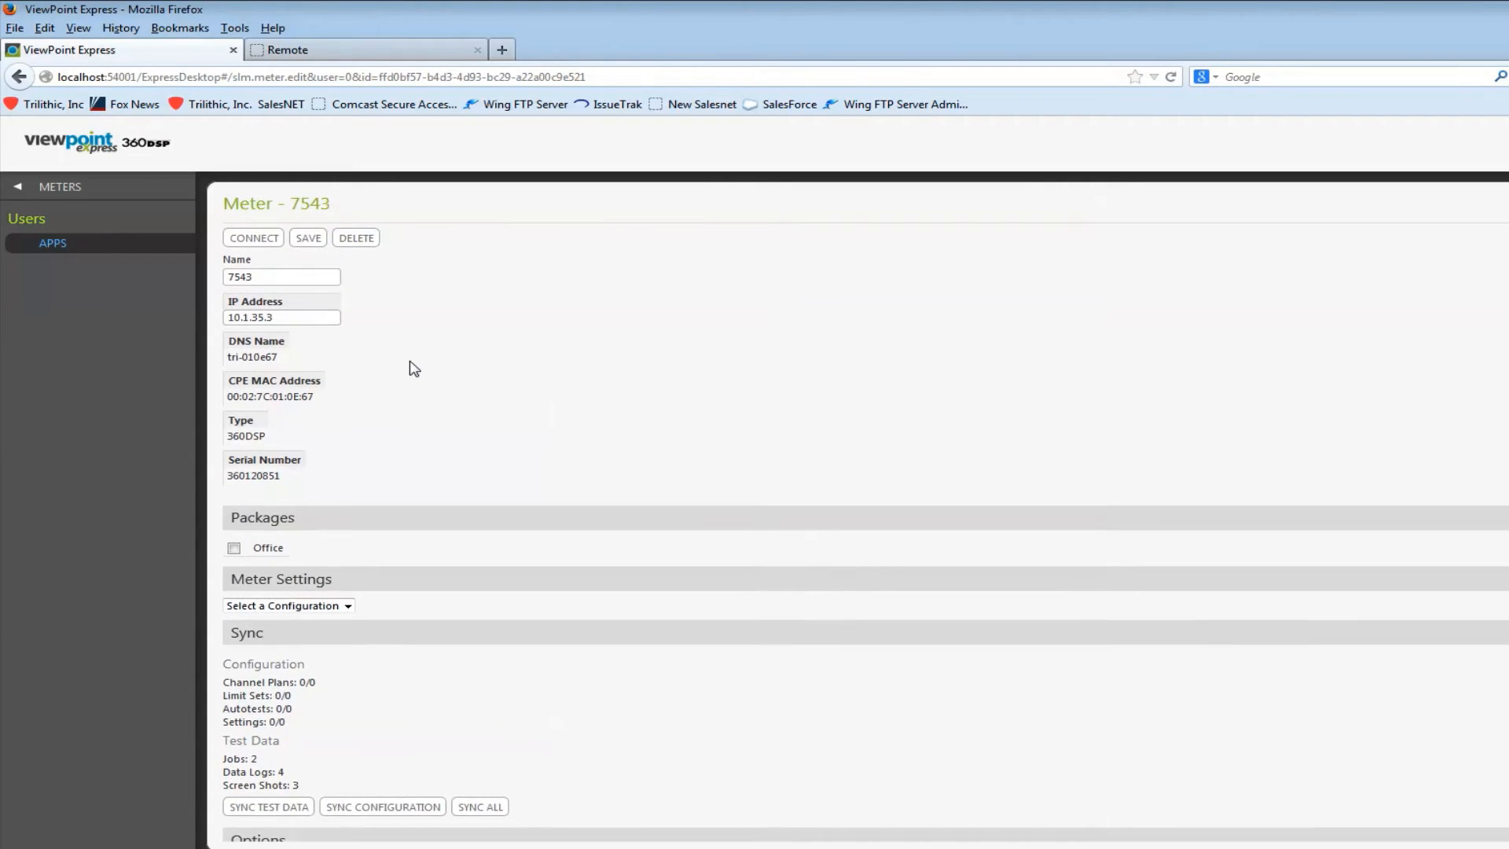
# Enable the Office package and choose Trilithic meter settings for meter 7543
pyautogui.scroll(-3)
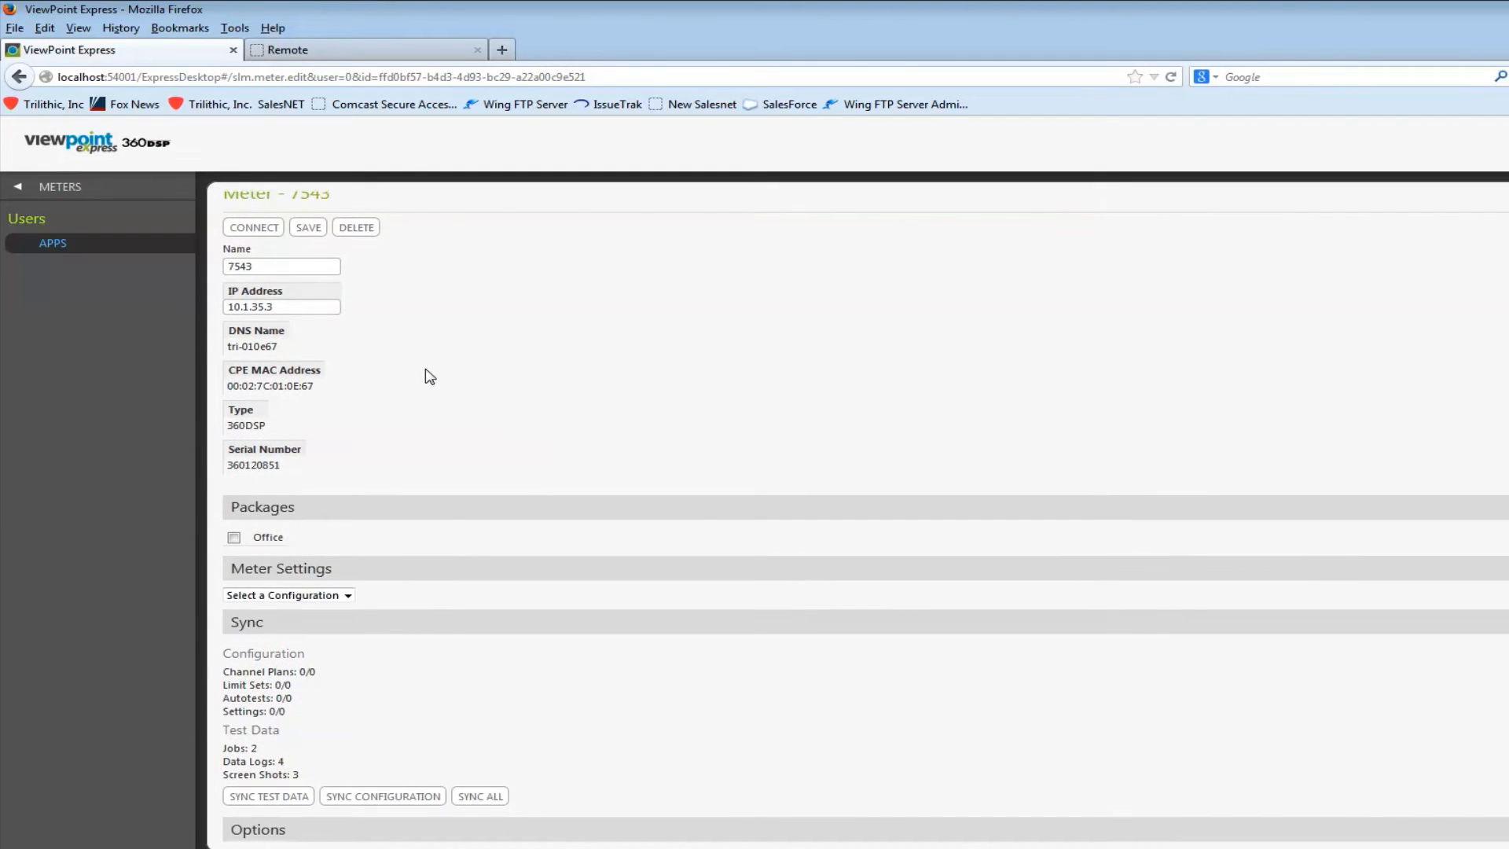
pyautogui.moveTo(217, 558)
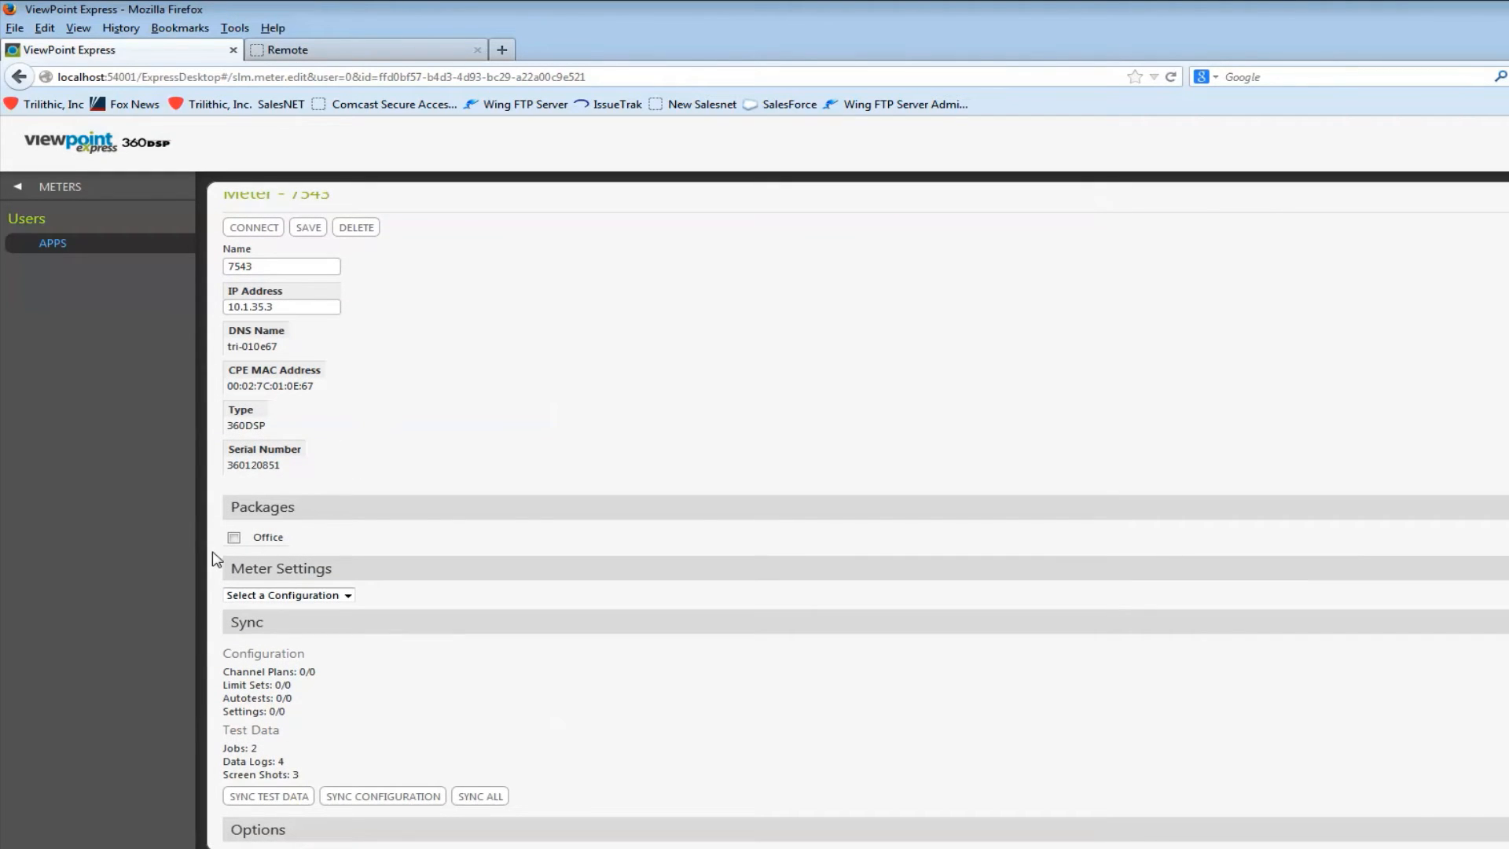
pyautogui.click(233, 537)
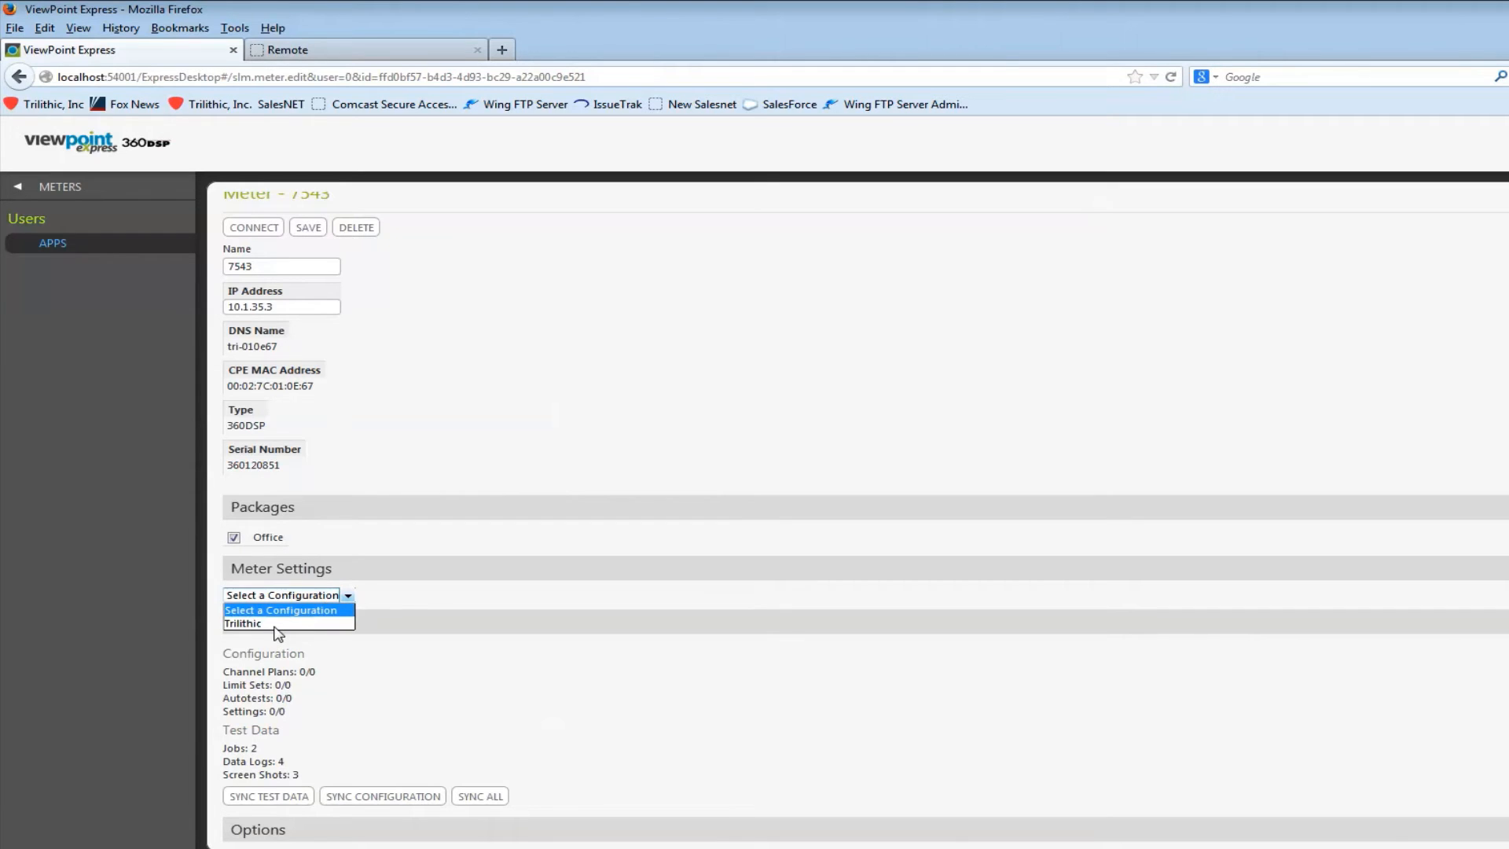
pyautogui.click(244, 623)
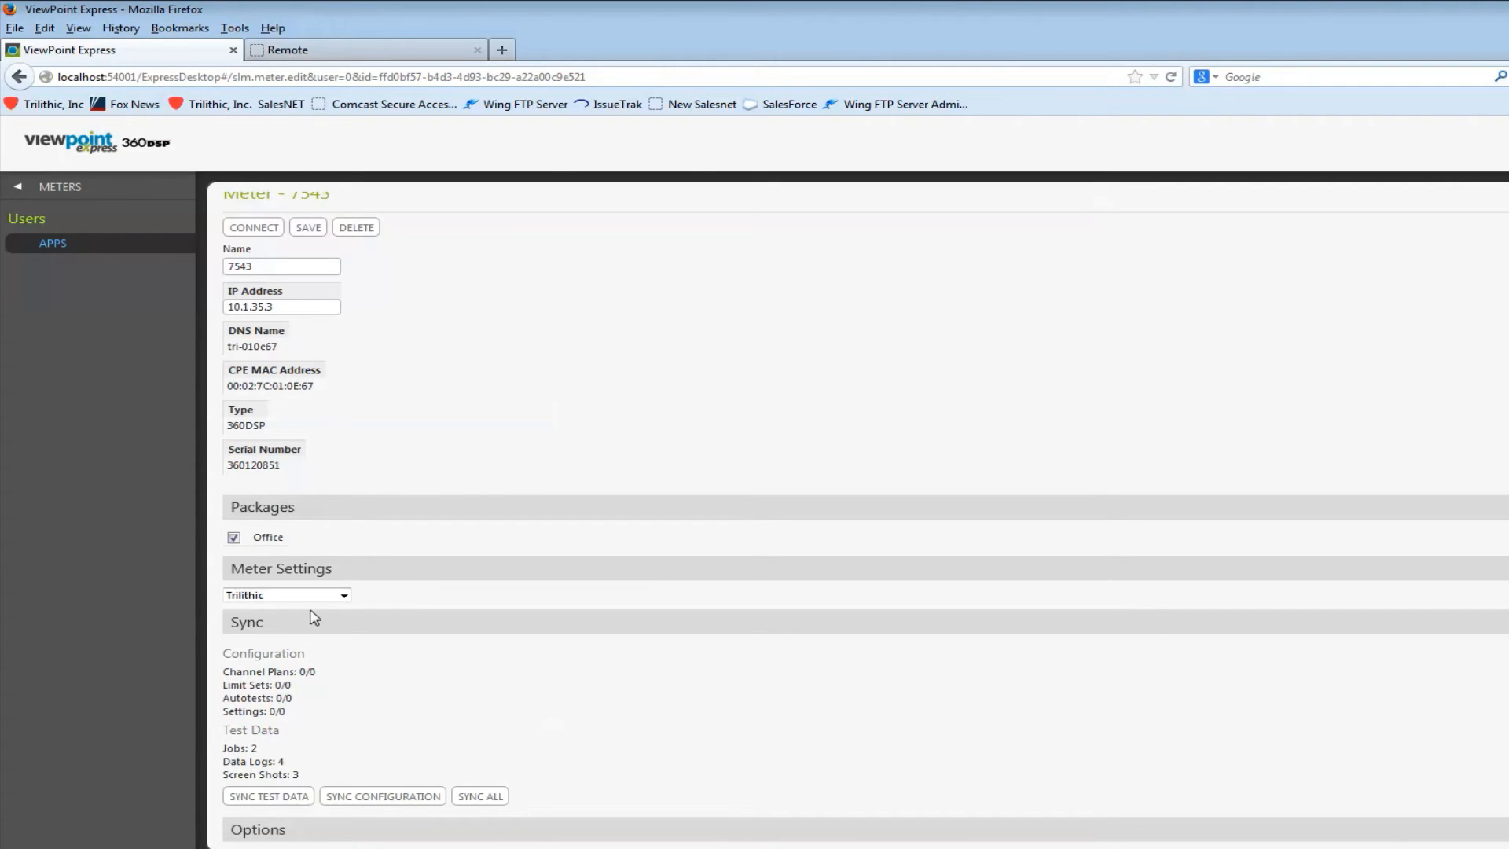
pyautogui.moveTo(444, 619)
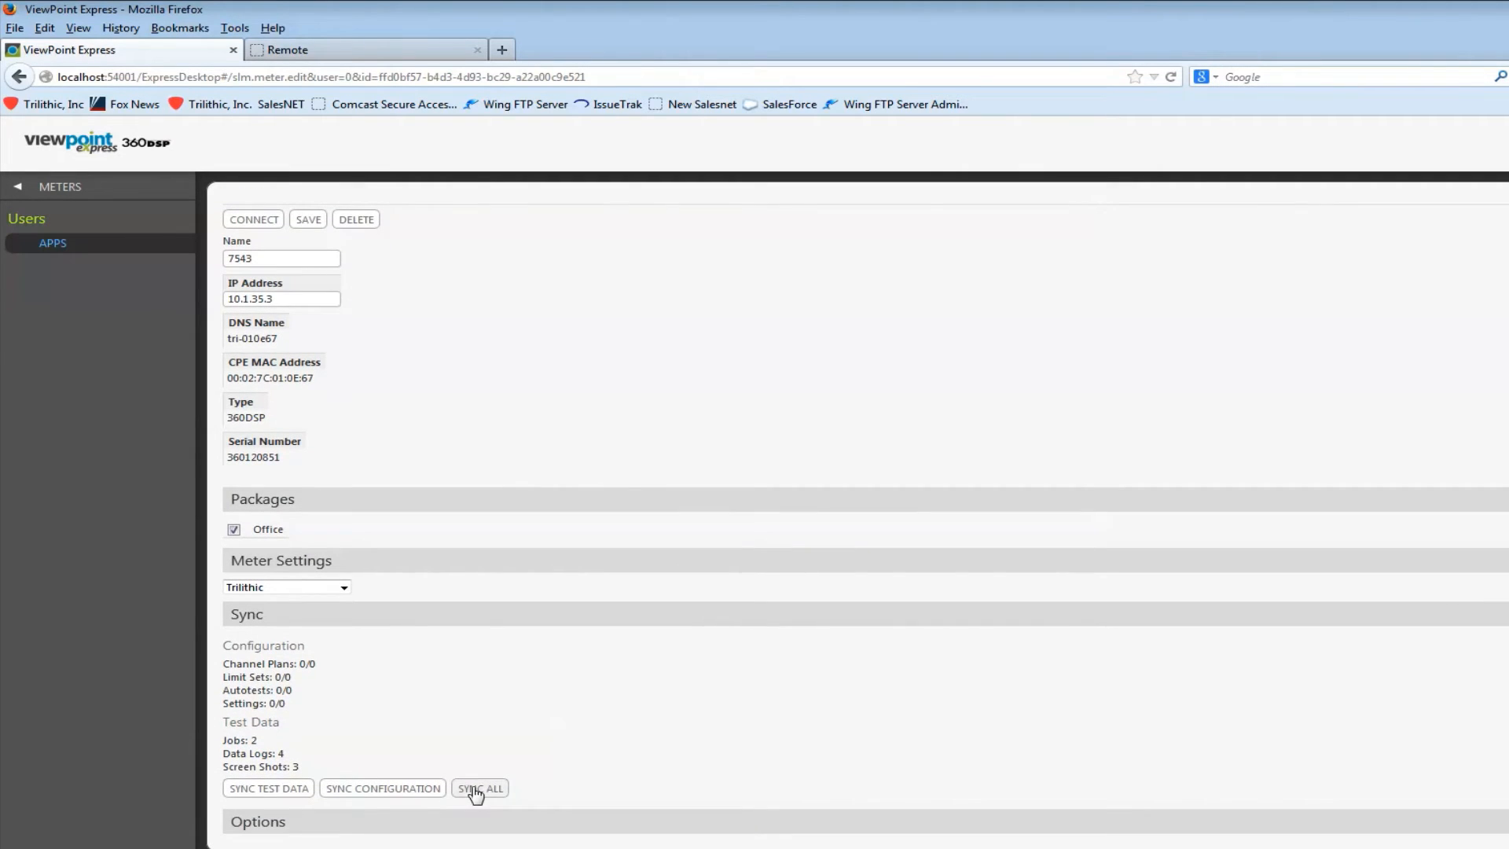
pyautogui.moveTo(382, 793)
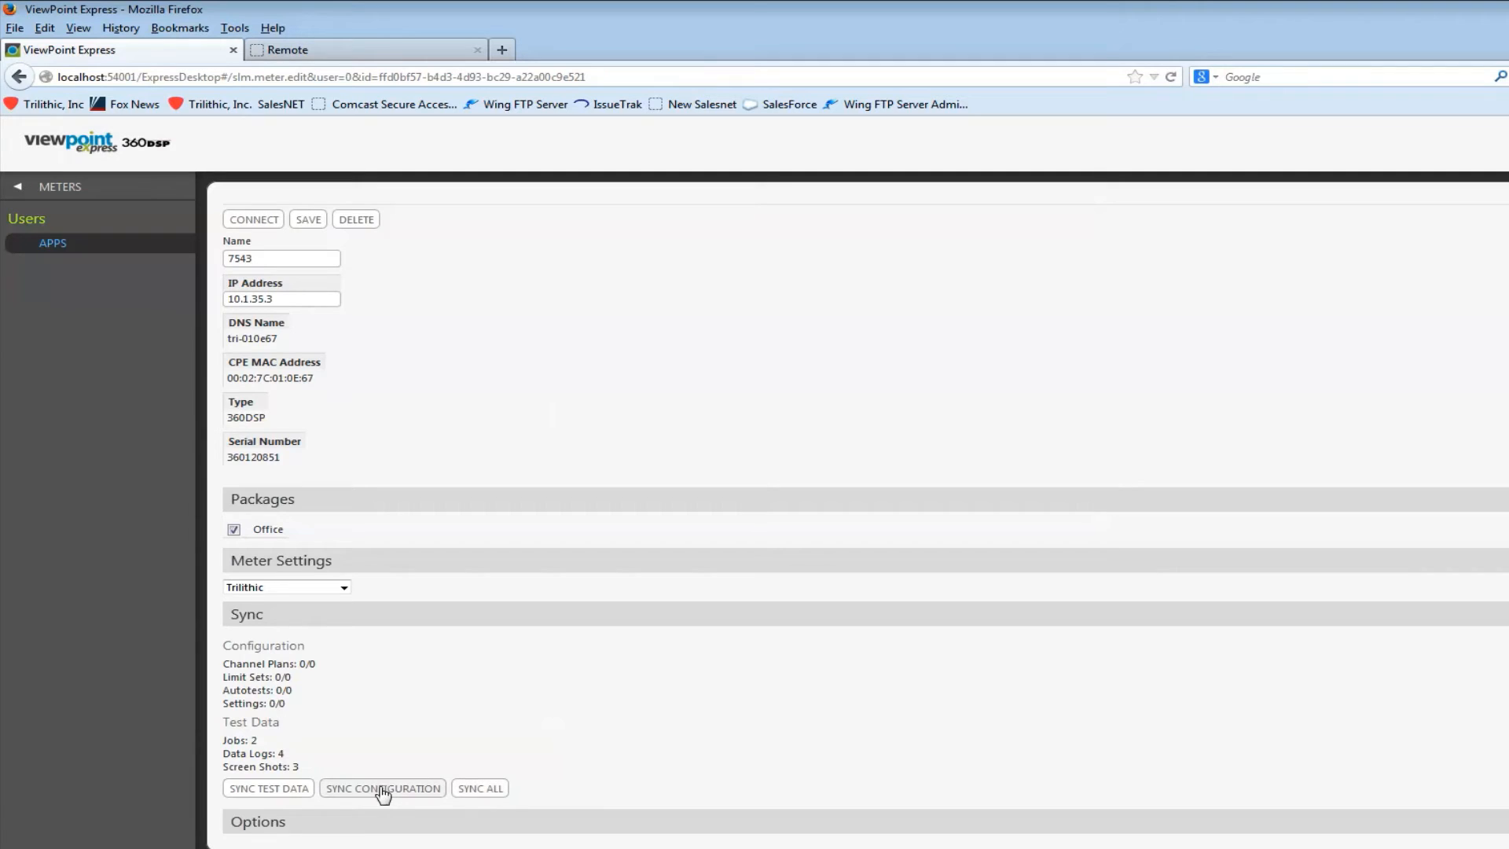
# Sync the Trilithic configuration to meter 7543 and confirm it reports Sync succeeded
pyautogui.click(382, 787)
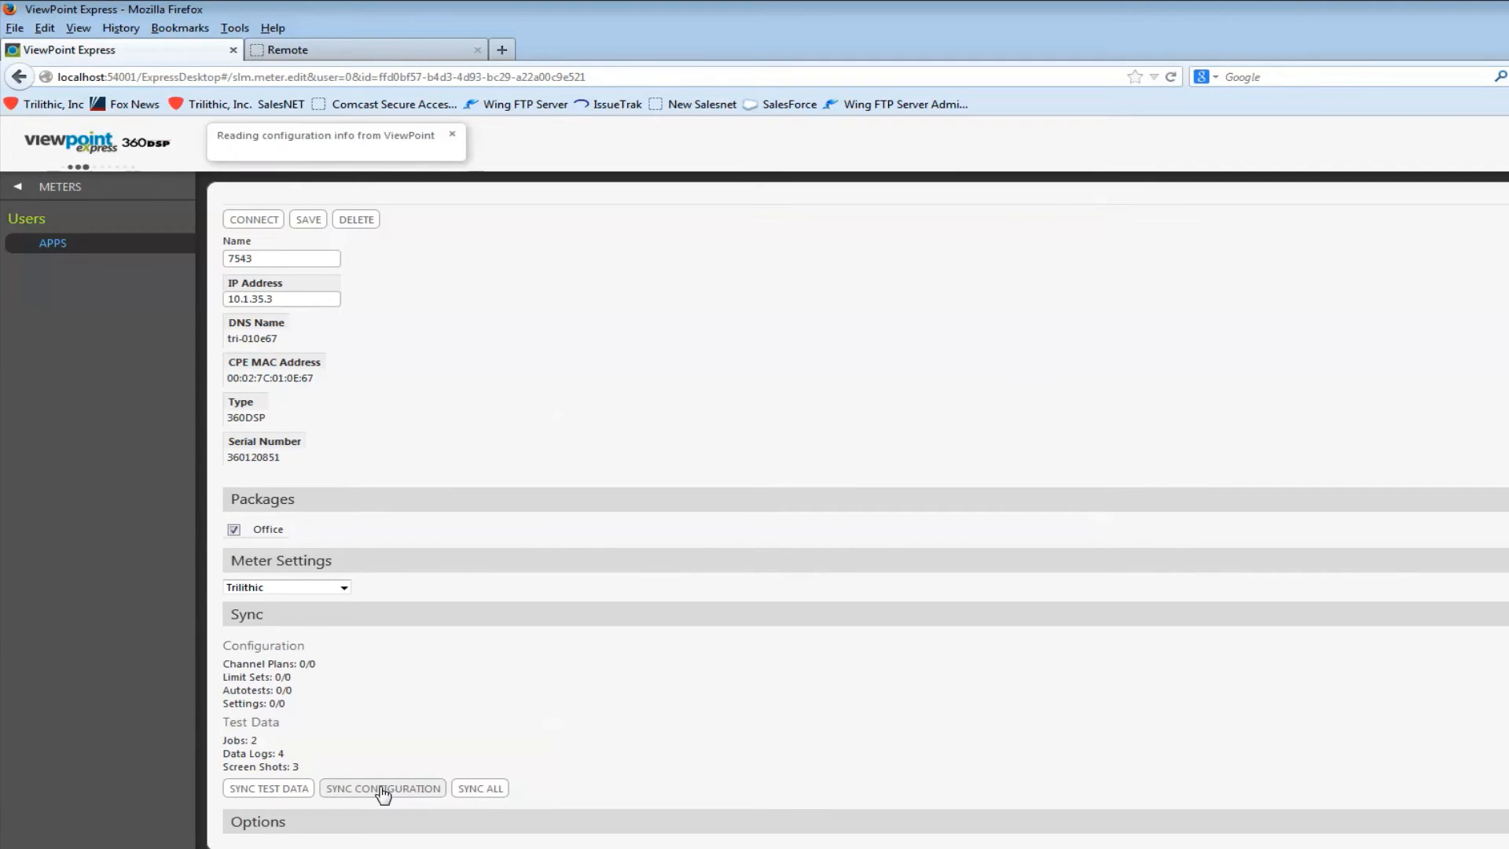
pyautogui.click(382, 787)
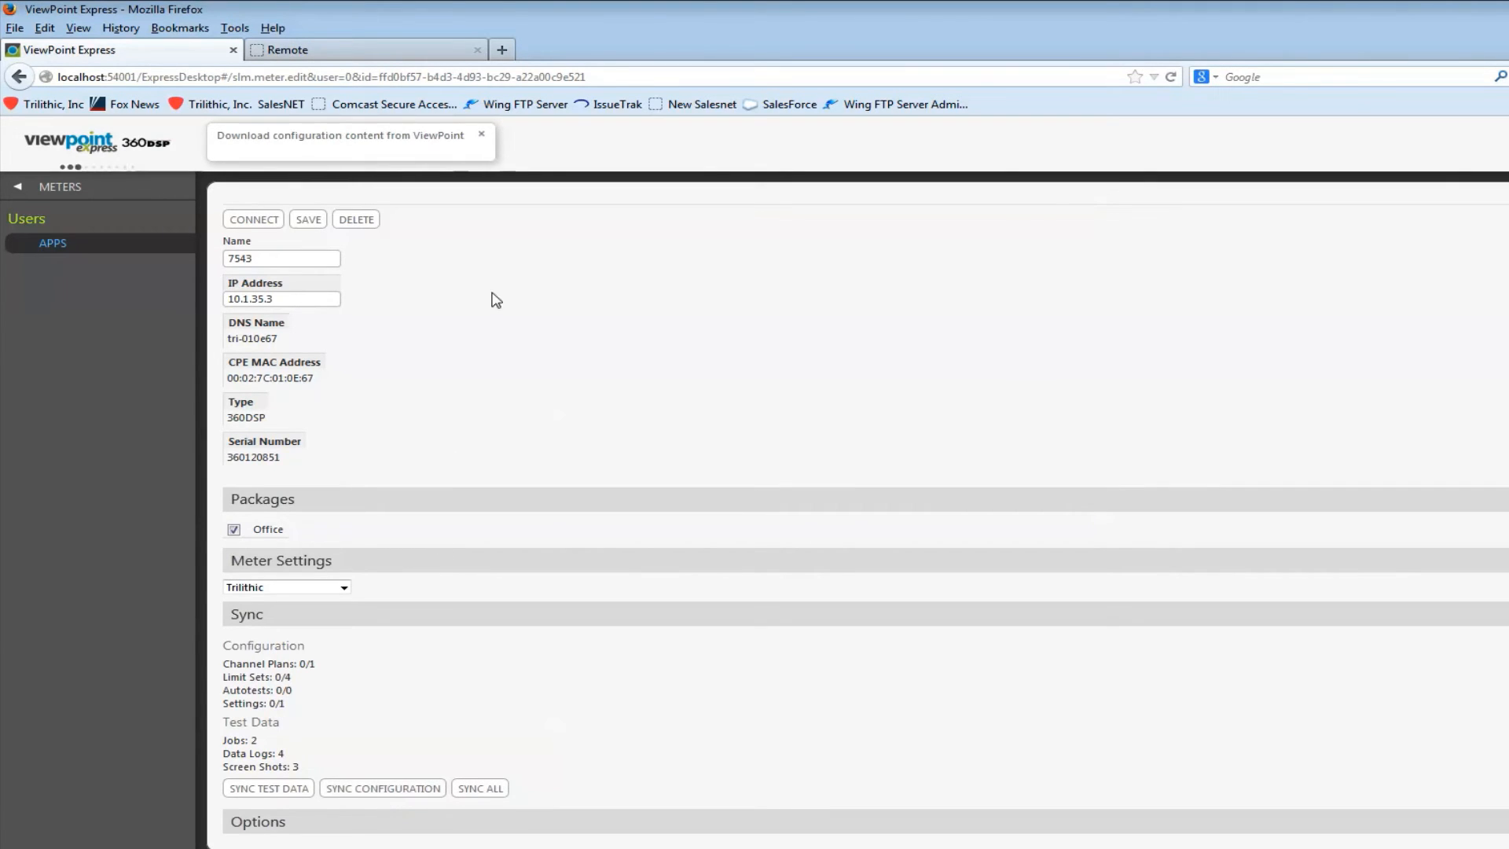
pyautogui.click(481, 135)
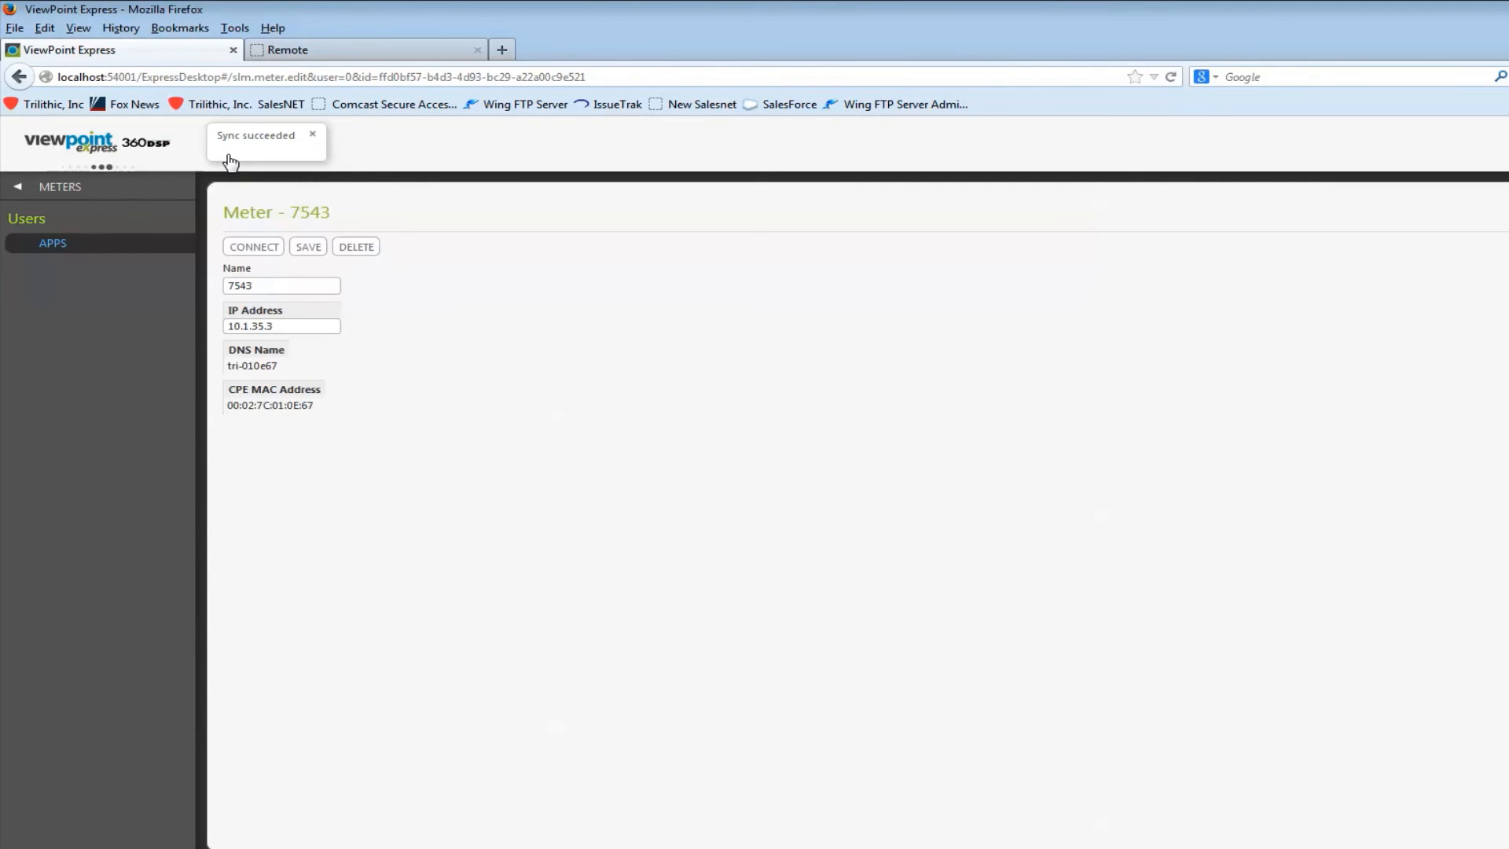
pyautogui.click(253, 246)
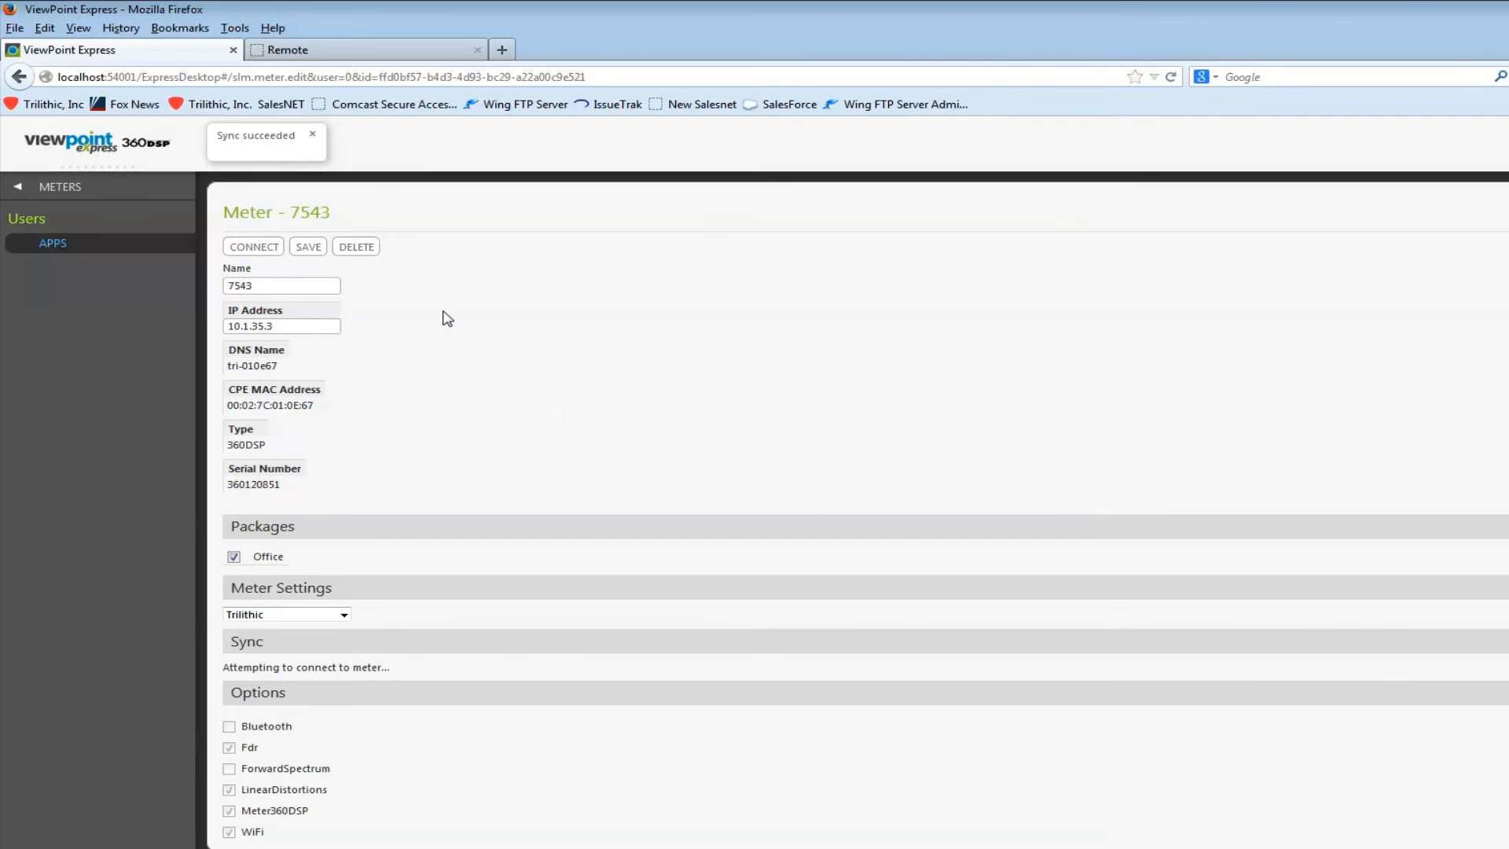